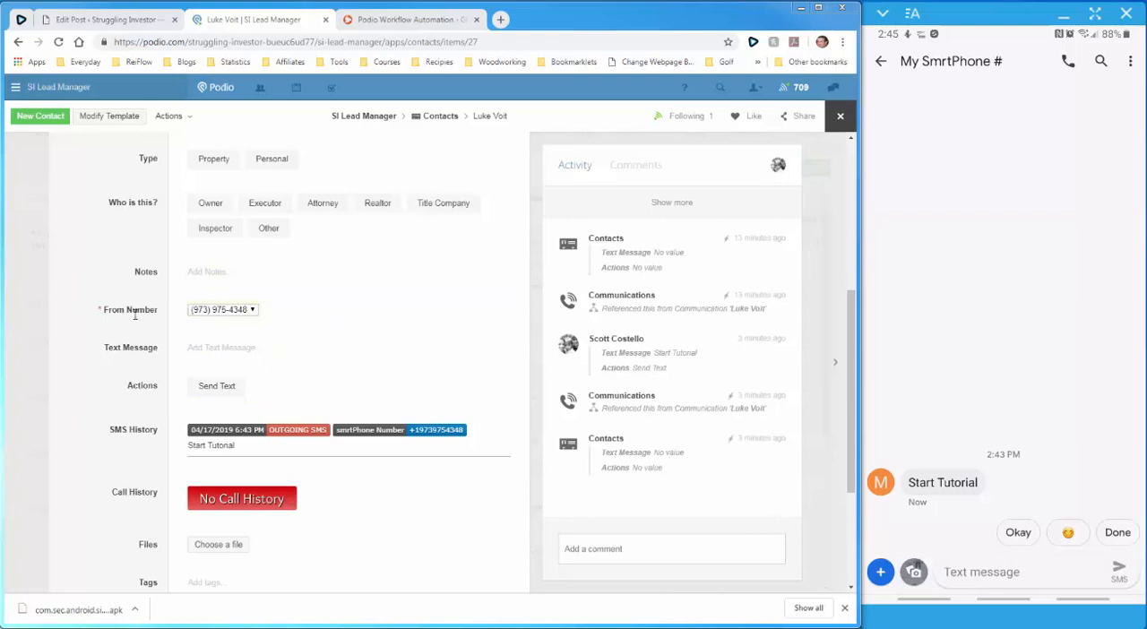
left_click(253, 308)
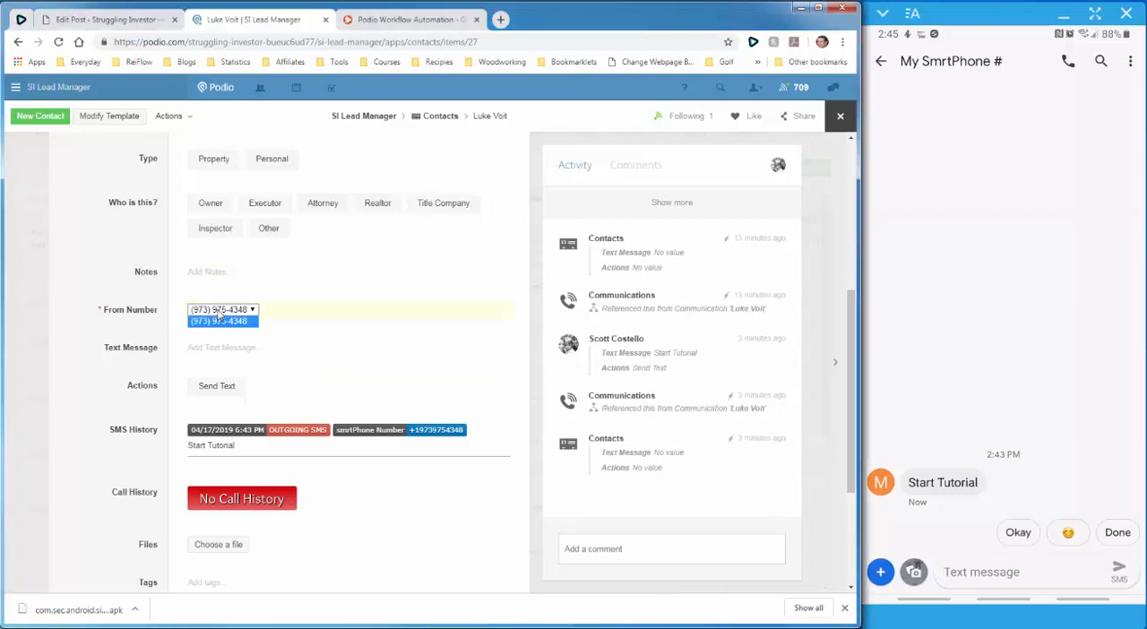
left_click(222, 308)
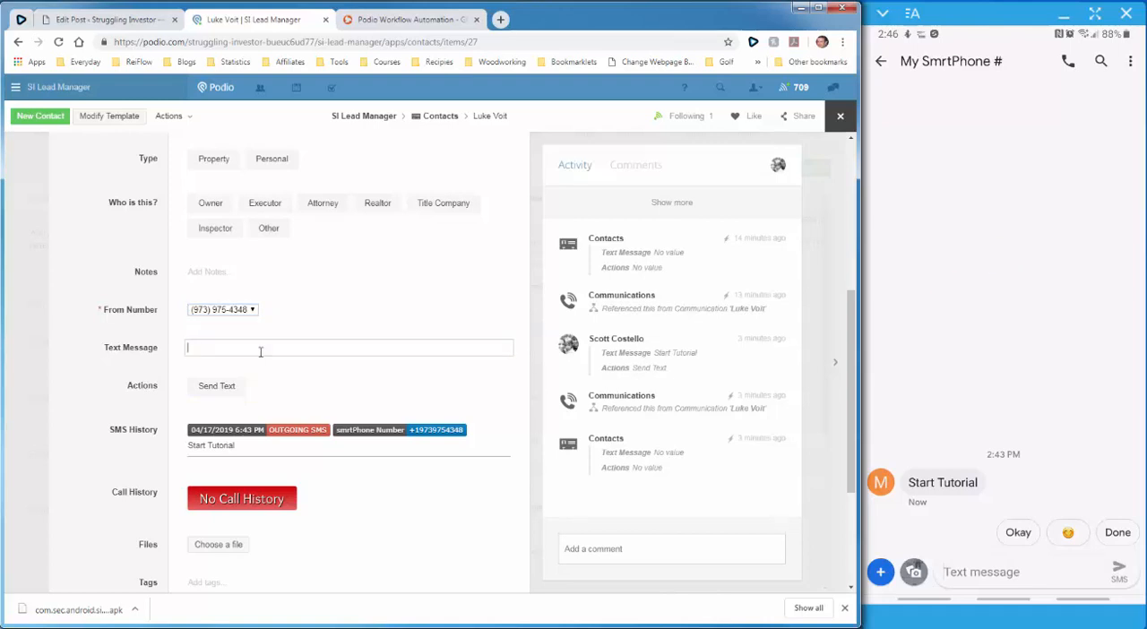
Step: Send Luke the text asking if he's still interested in selling his house by the end of the month
type("Luke, are you still interested in selling your")
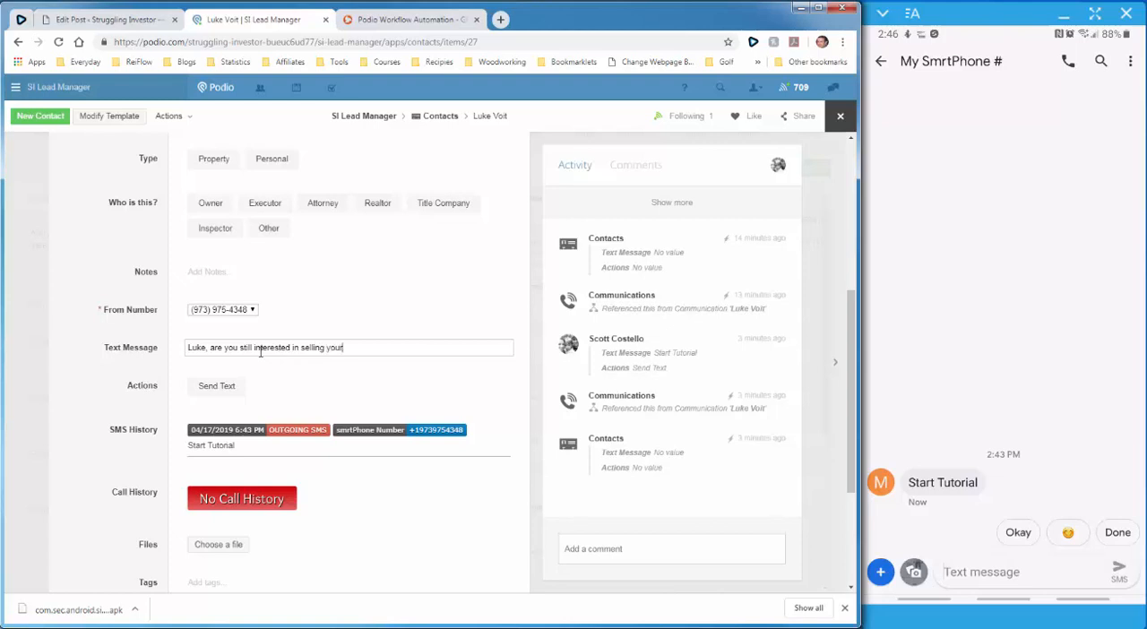
type("house by the end")
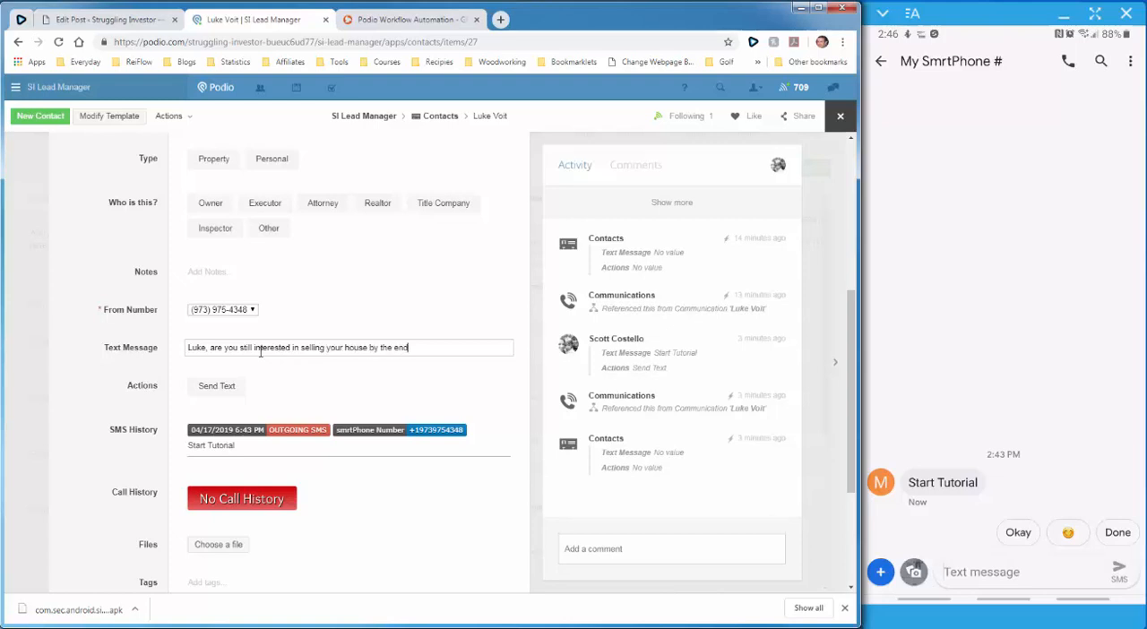
type("of the month?")
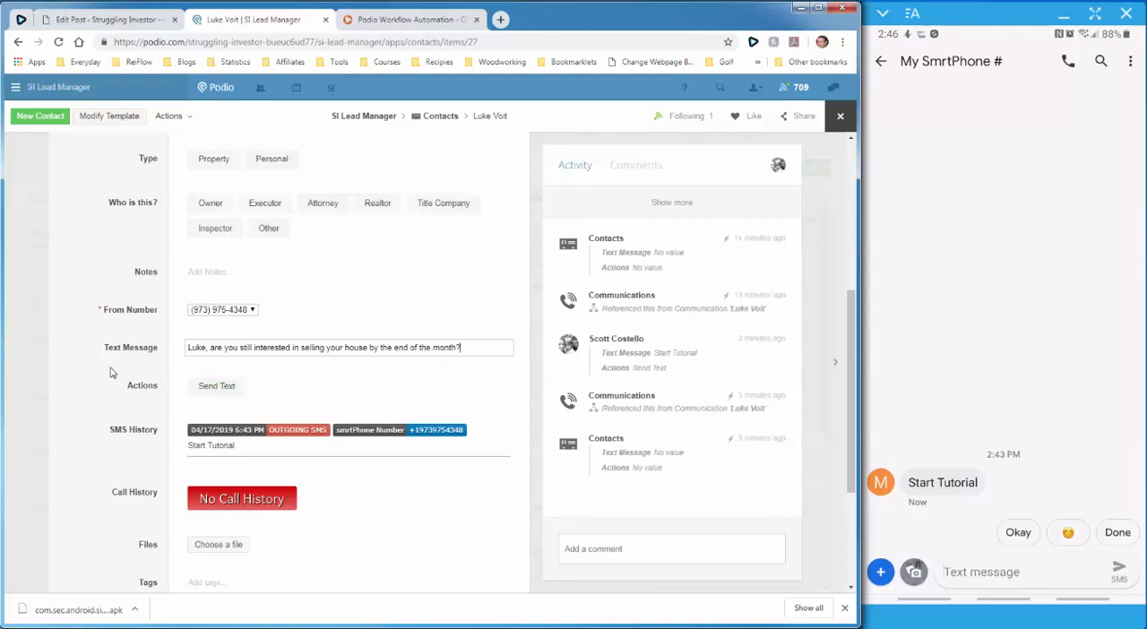
left_click(215, 385)
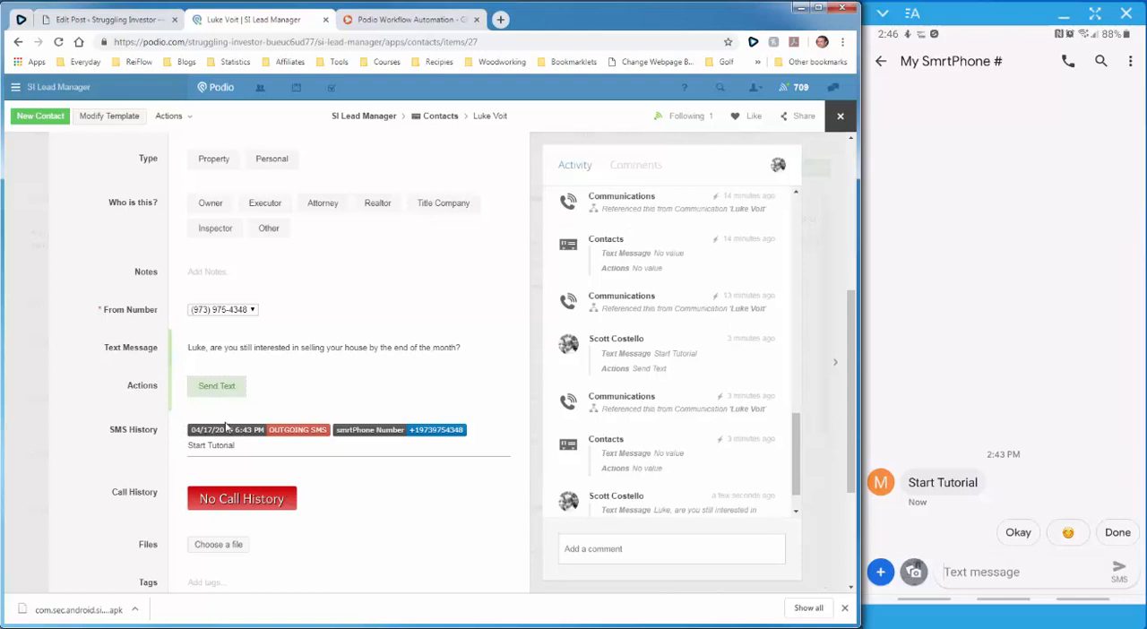
left_click(215, 385)
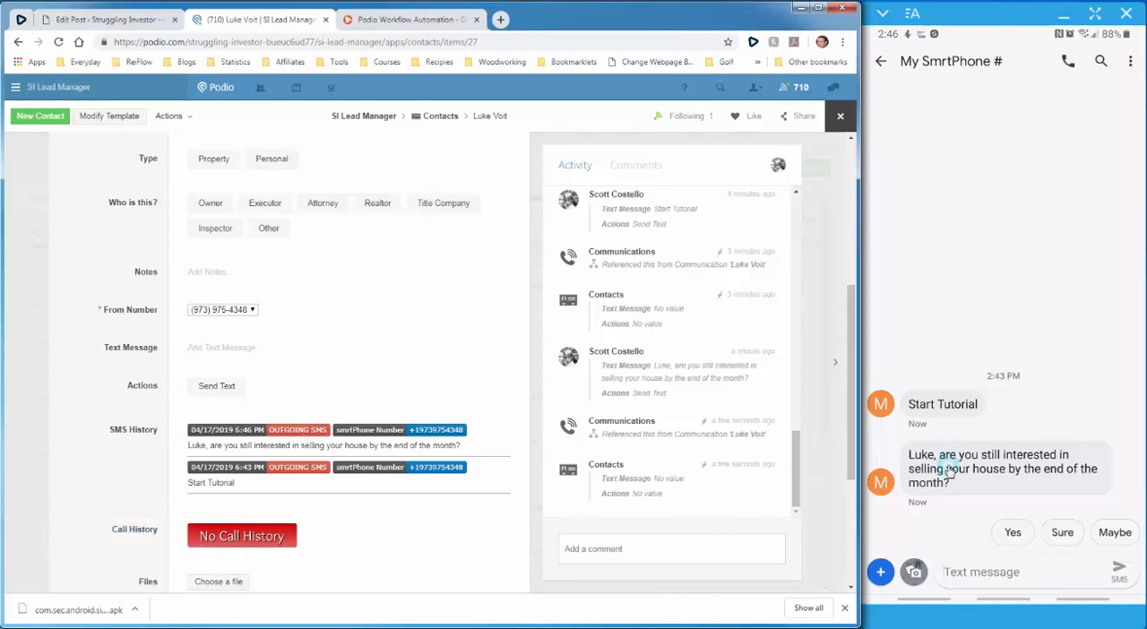
mouse_move(1011, 474)
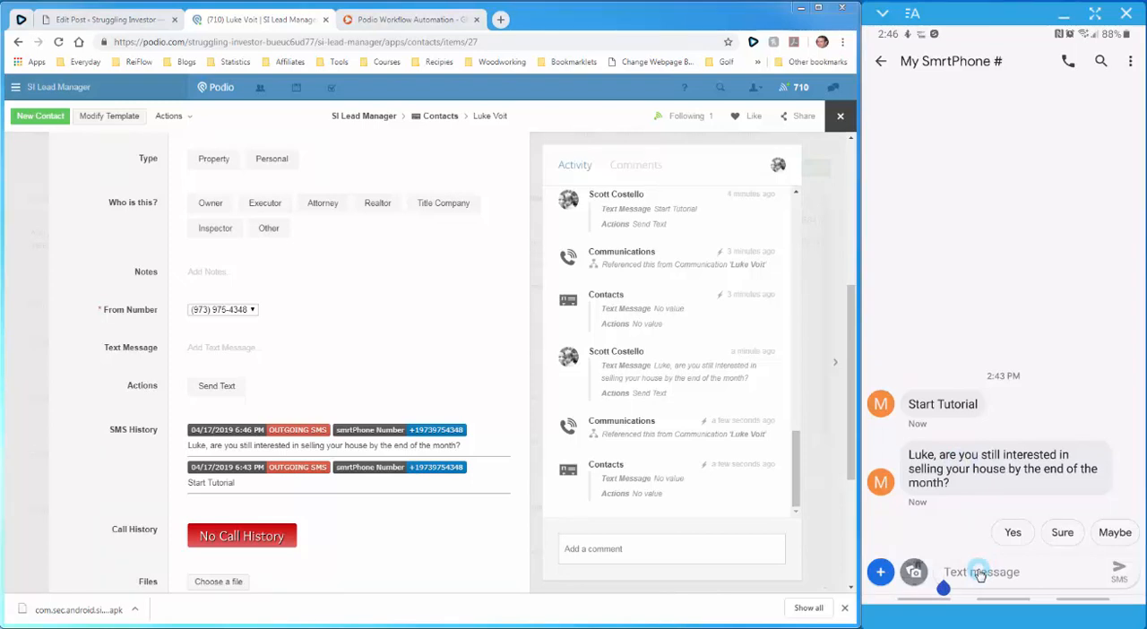
Step: From the phone, reply that he's still interested and would happily sell even sooner
left_click(1061, 533)
type("Sure am! If I can sell it before that even better.")
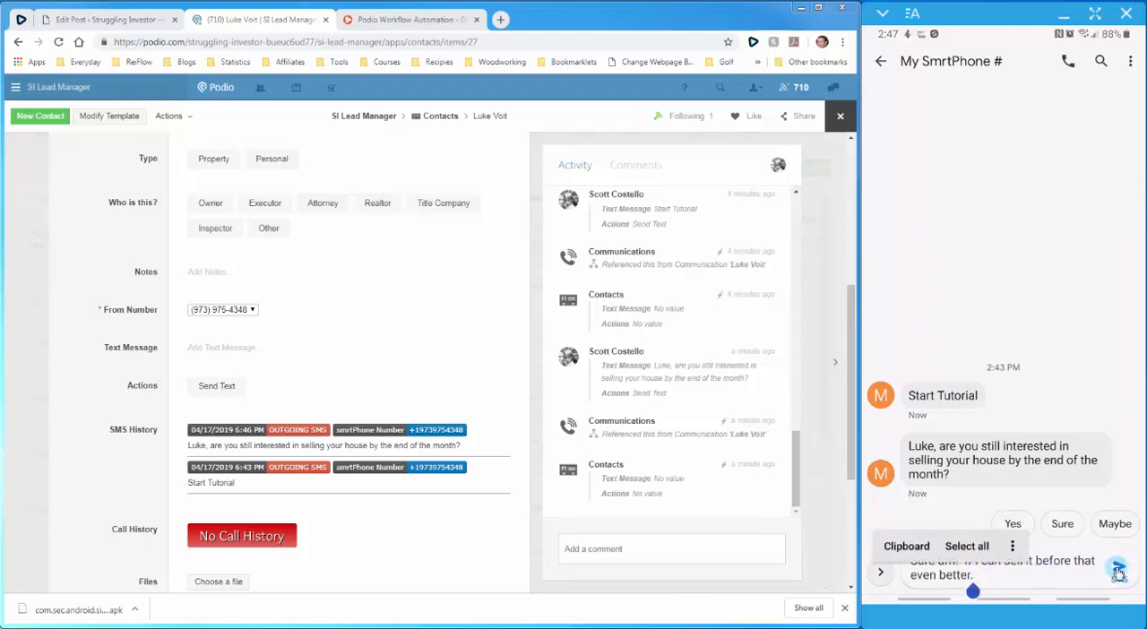
left_click(1118, 571)
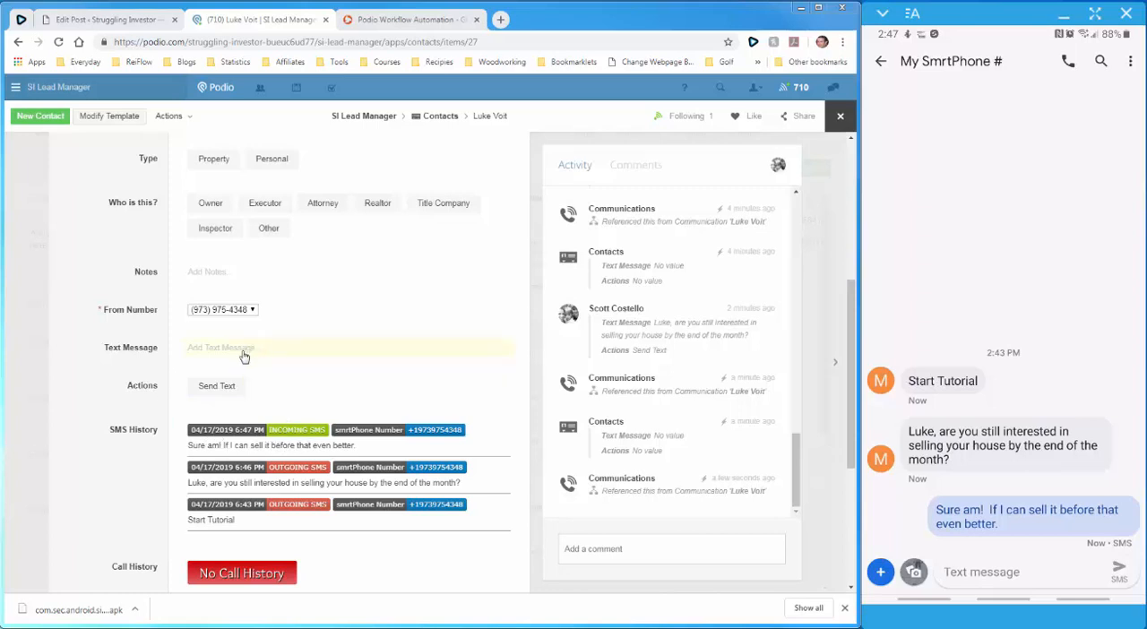
Step: Send the follow-up "Sounds good Luke! I'll be in touch sometime tomorrow."
type("Sour")
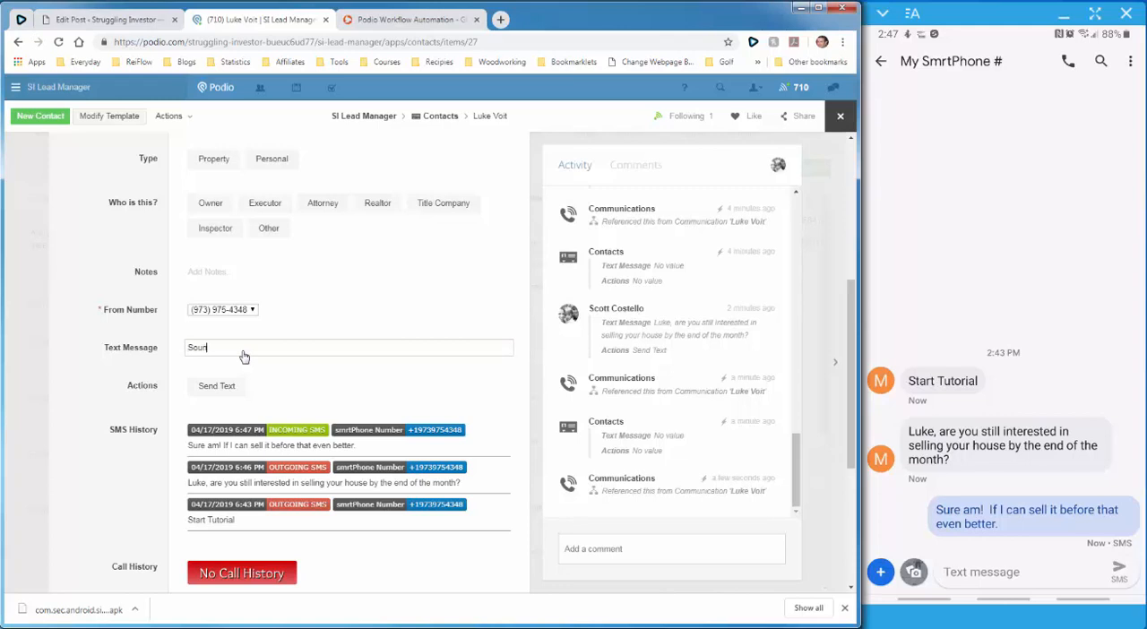
type("Sounds good L")
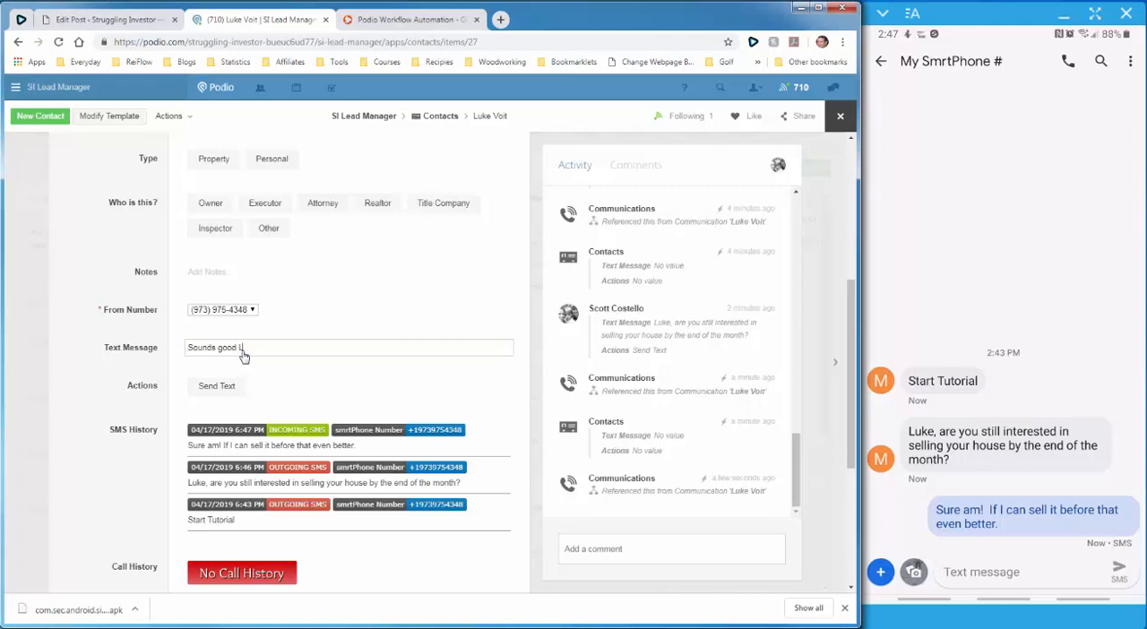
type("Luke!")
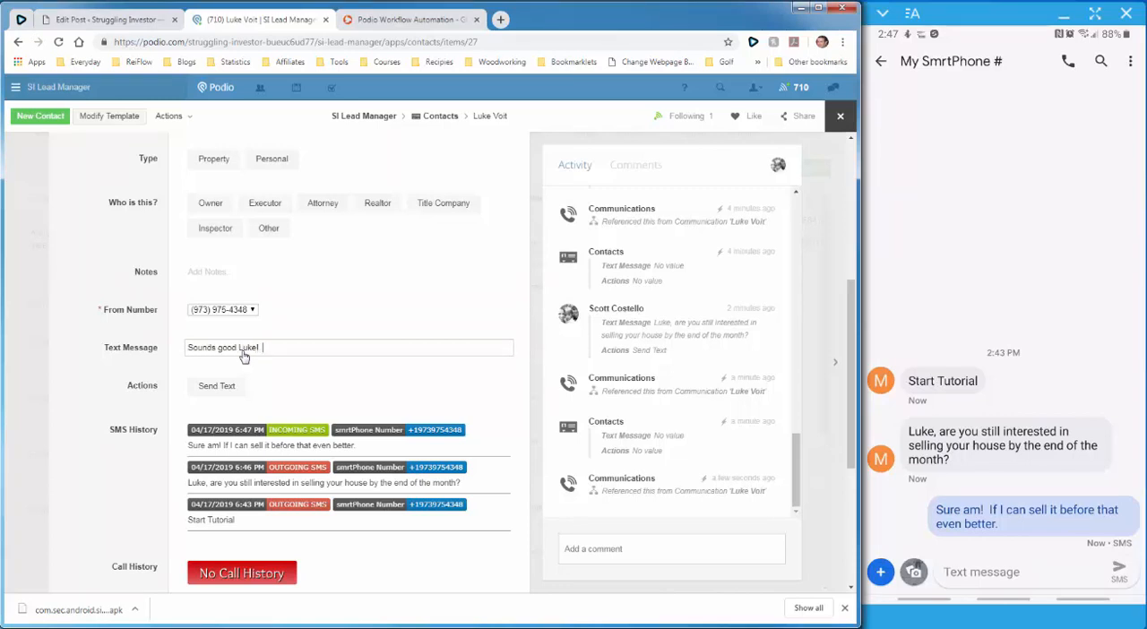
type("I'll be")
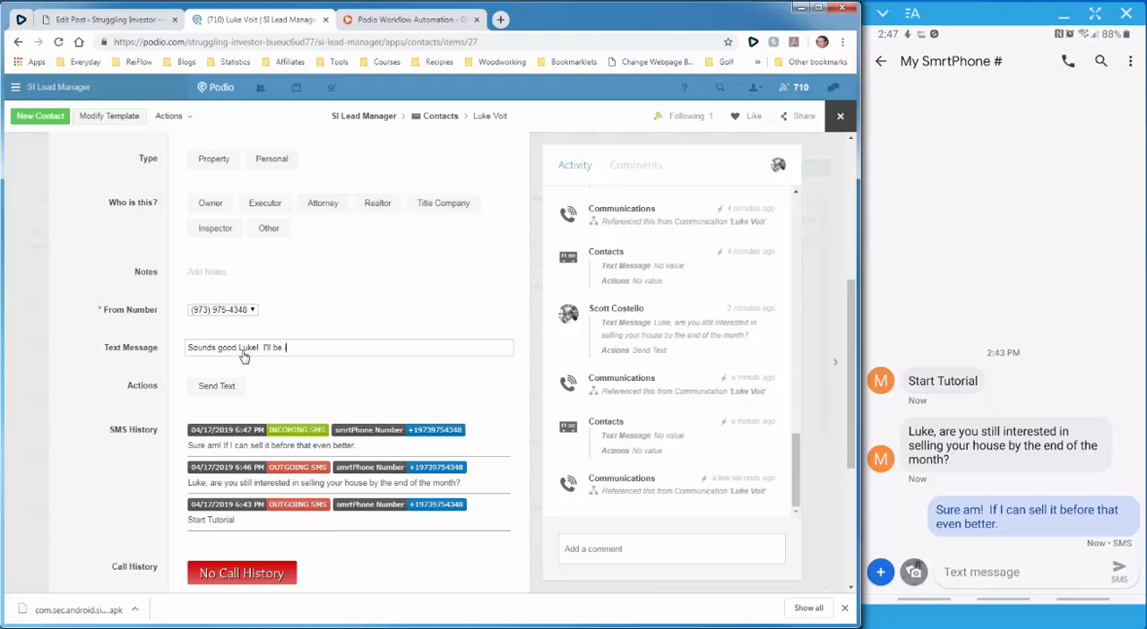
type("in touch s")
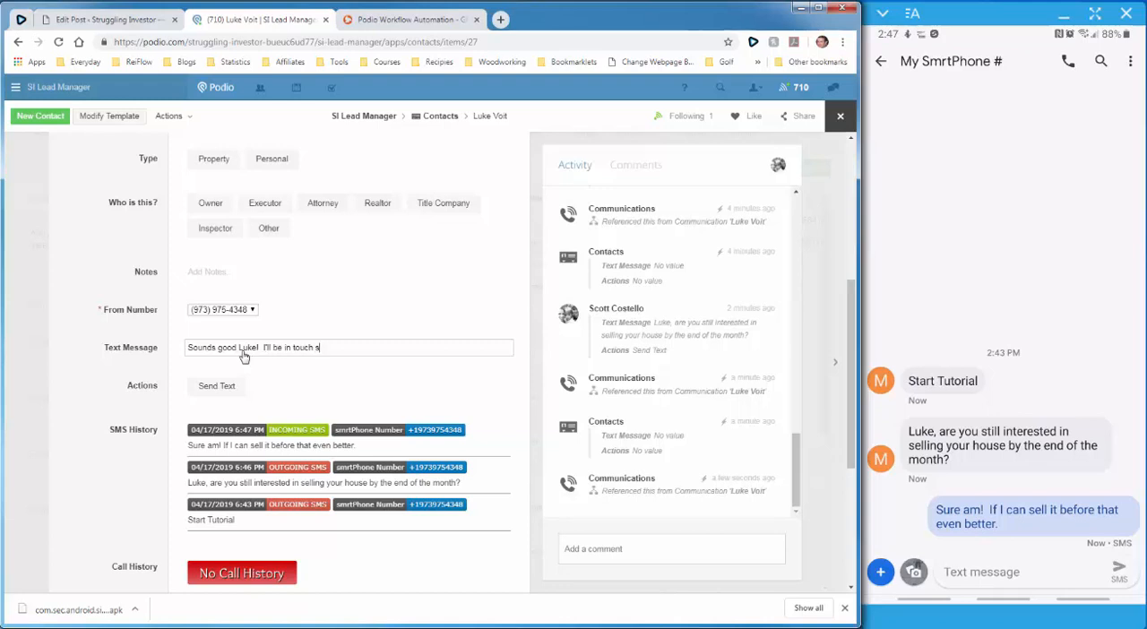
type("ometime tomorrow")
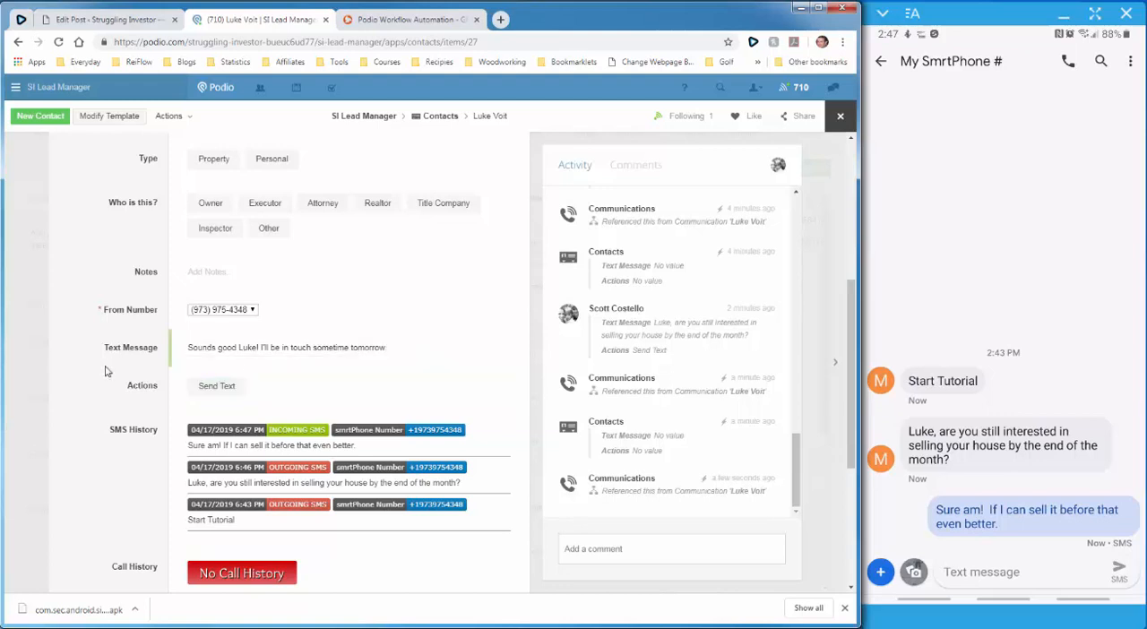
left_click(215, 385)
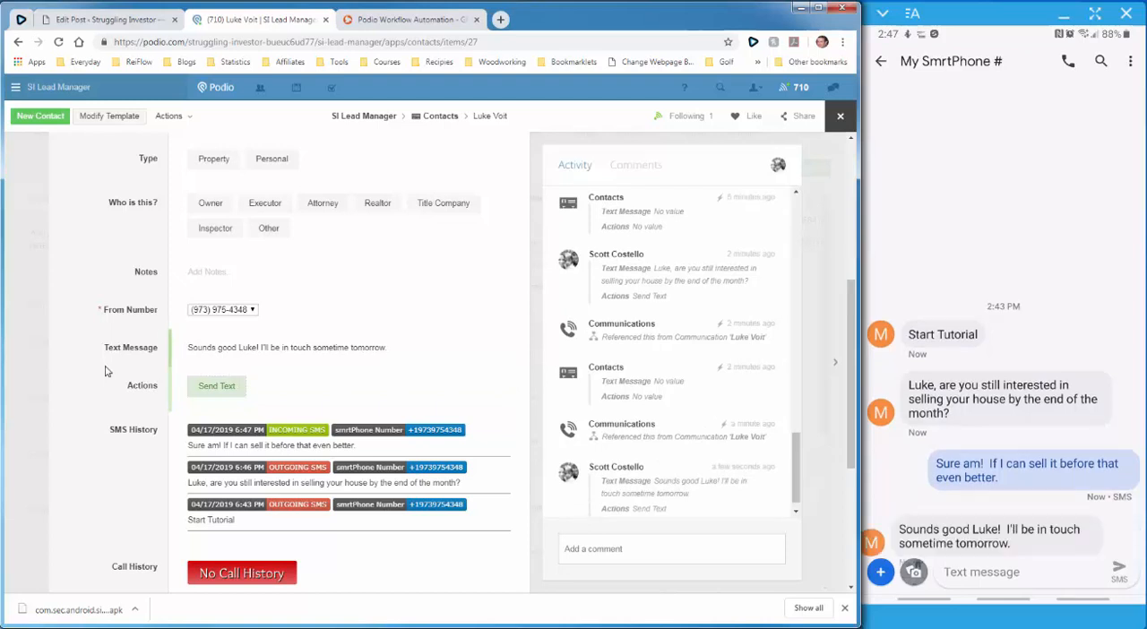
left_click(215, 386)
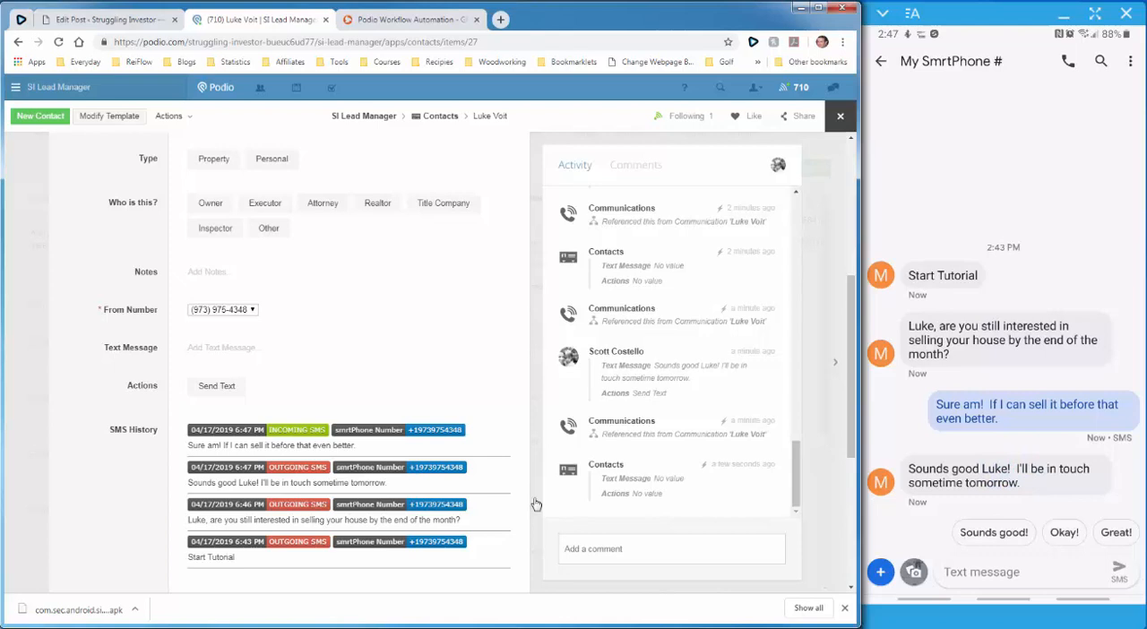
mouse_move(159, 446)
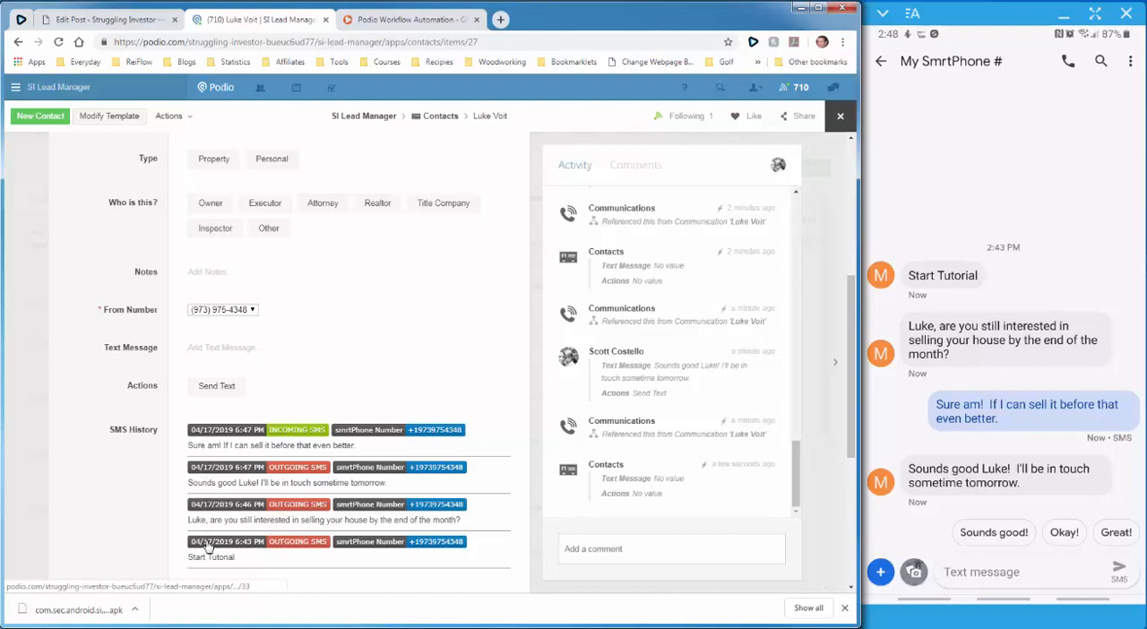
mouse_move(147, 466)
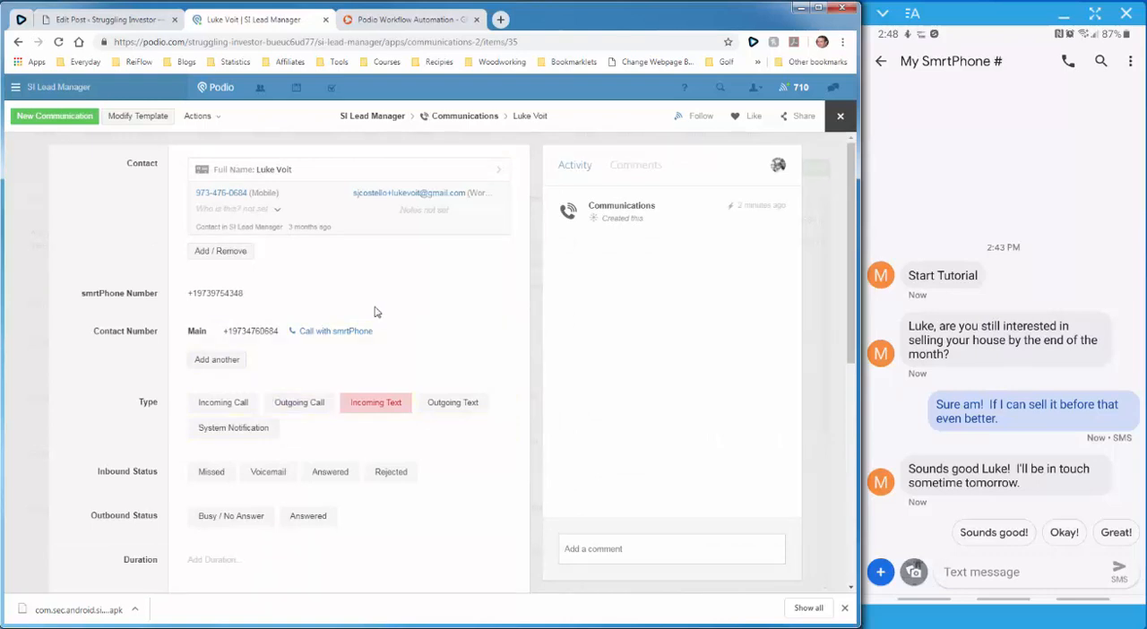
mouse_move(703, 167)
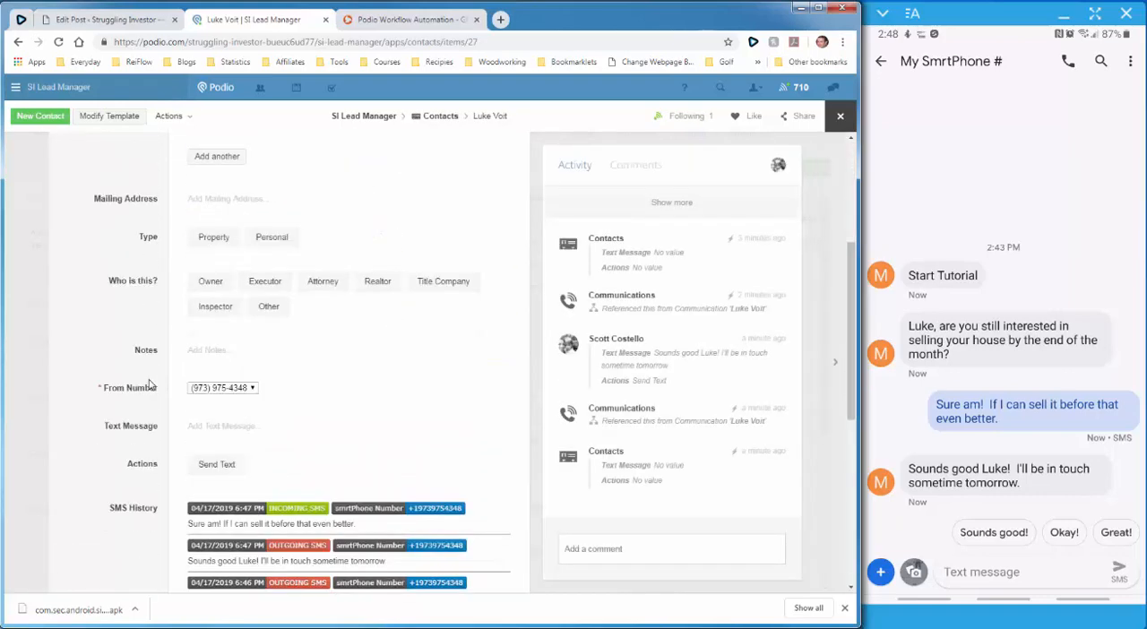
Step: Scroll through Luke's SMS History, linked property, communications and empty call history
scroll("down", 3)
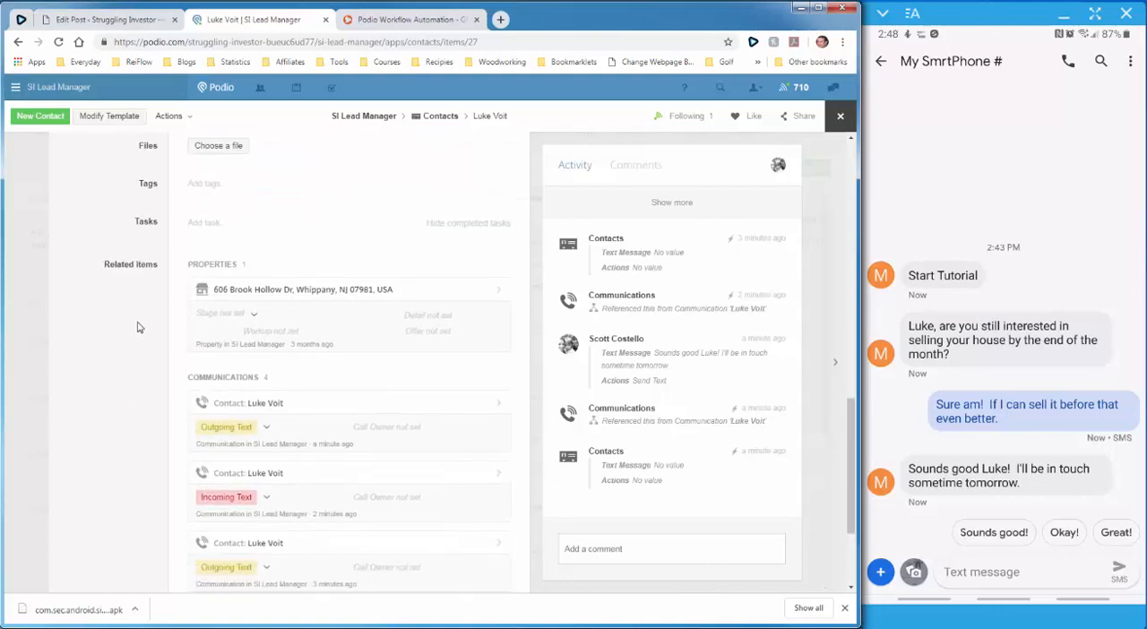
scroll("down", 3)
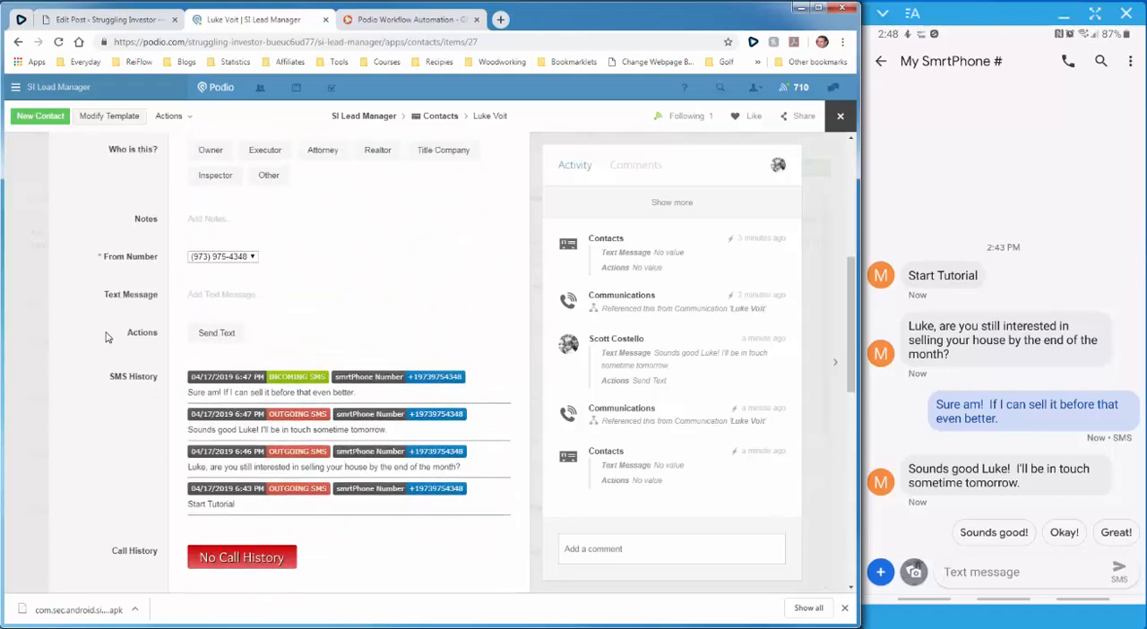
scroll("down", 3)
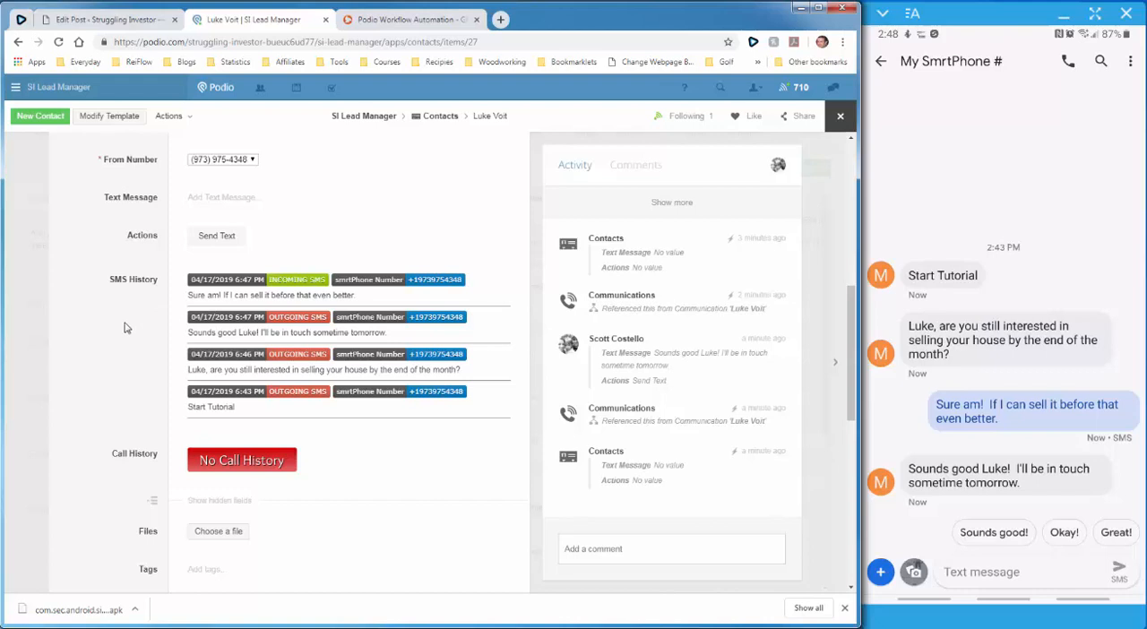
scroll("down", 3)
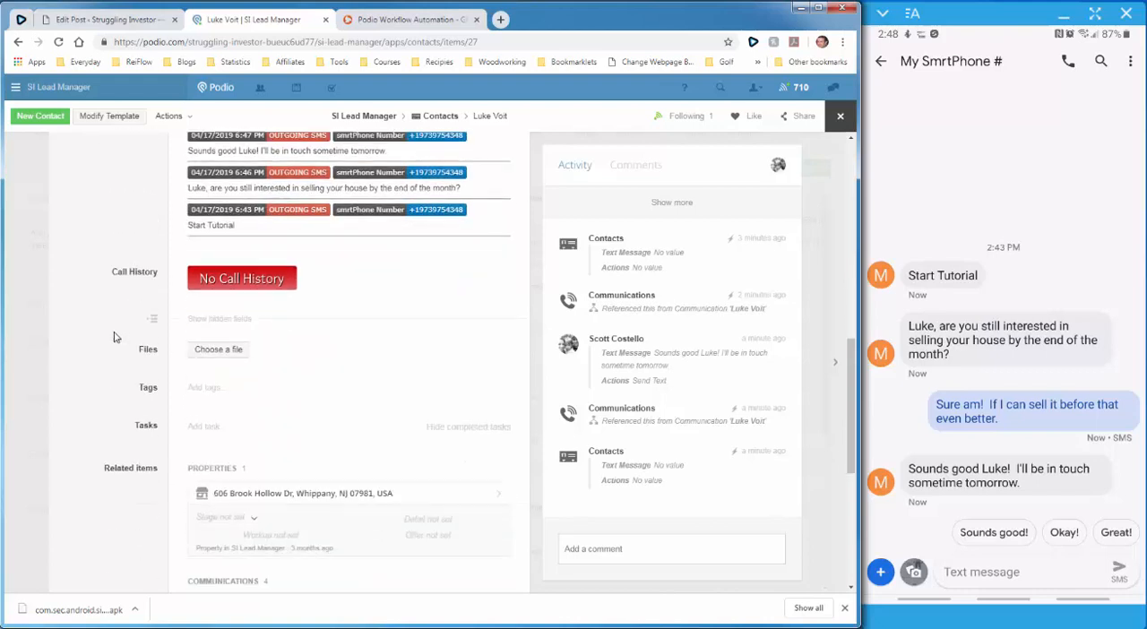